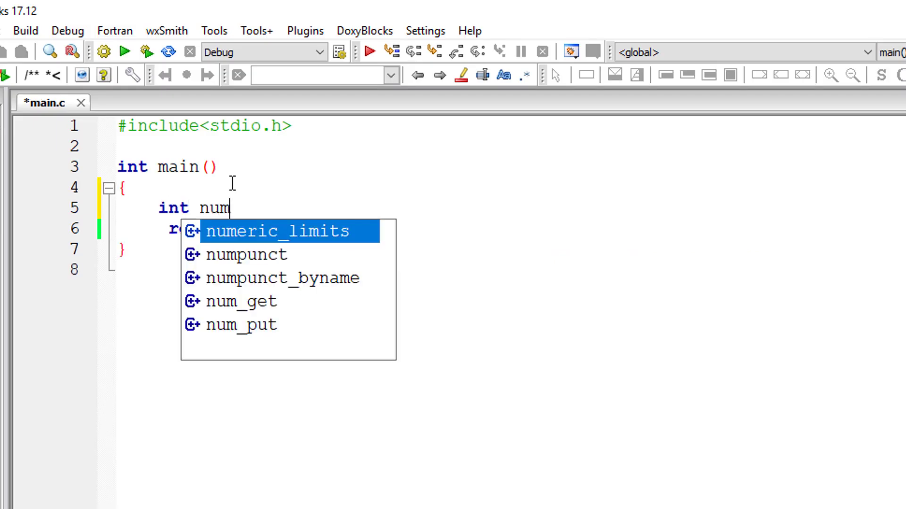
- Declare int num, count = 1, rem, sum; at the top of main
text(, count =)
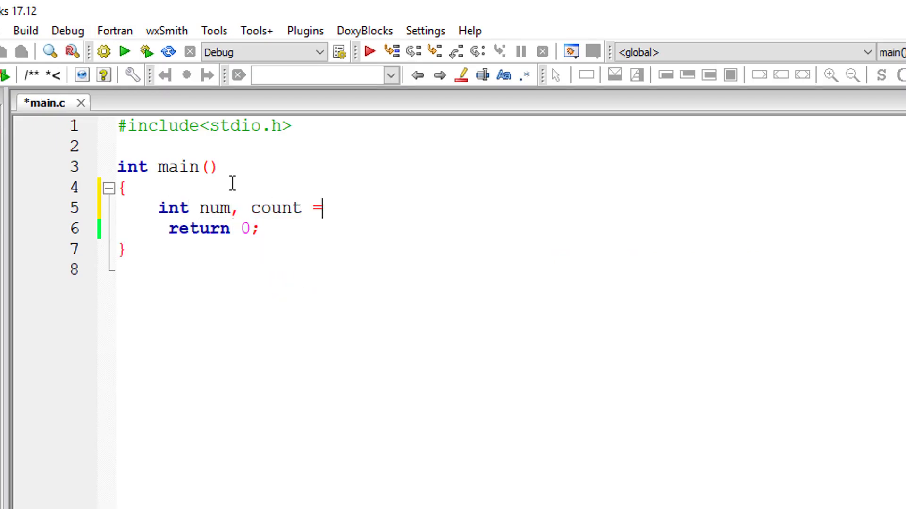
text(1, rem,)
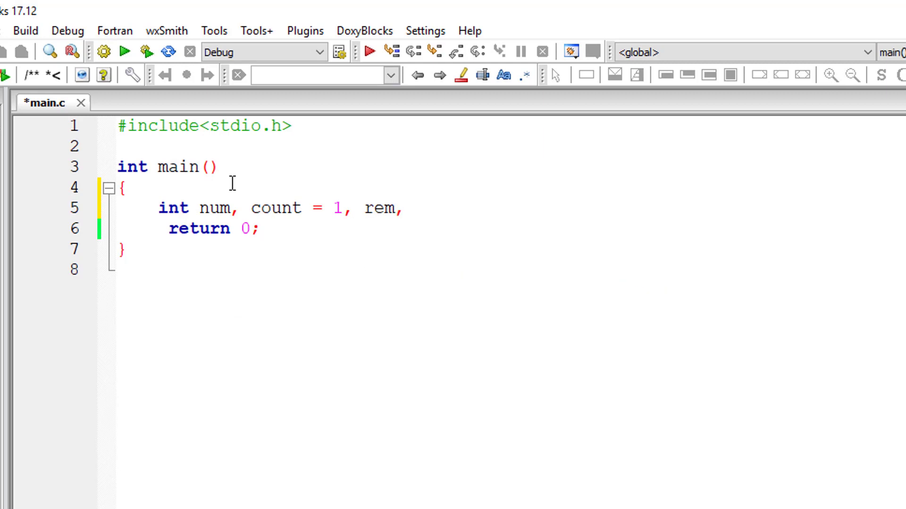
text(sum;)
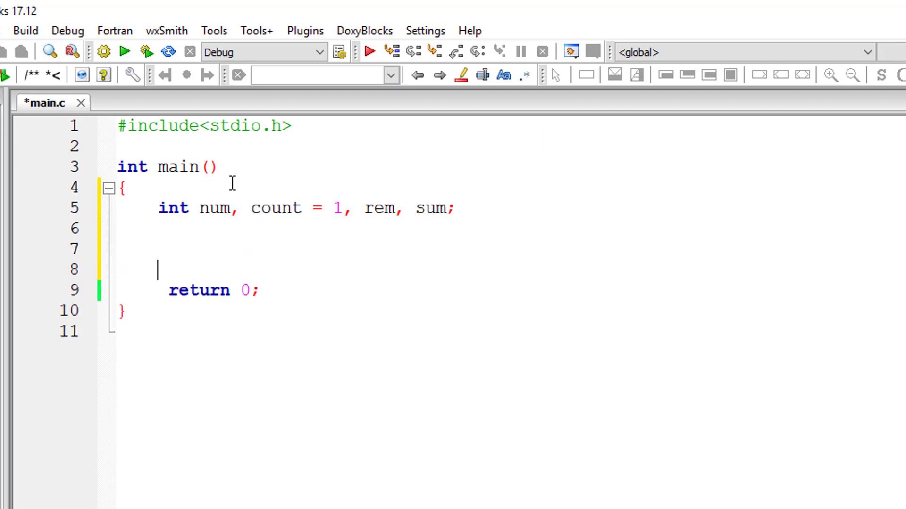
- Write a while (count <= 500) loop whose body increments count with count++
text(while())
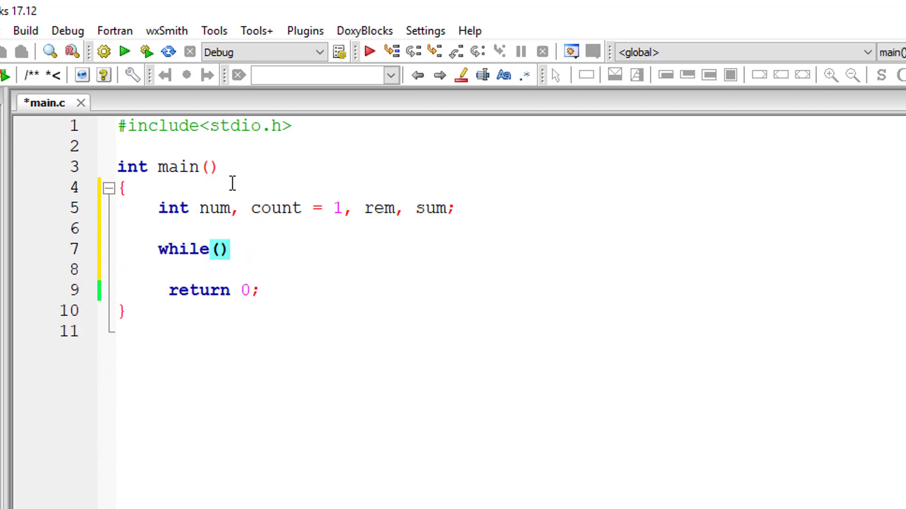
text(count <= 500)
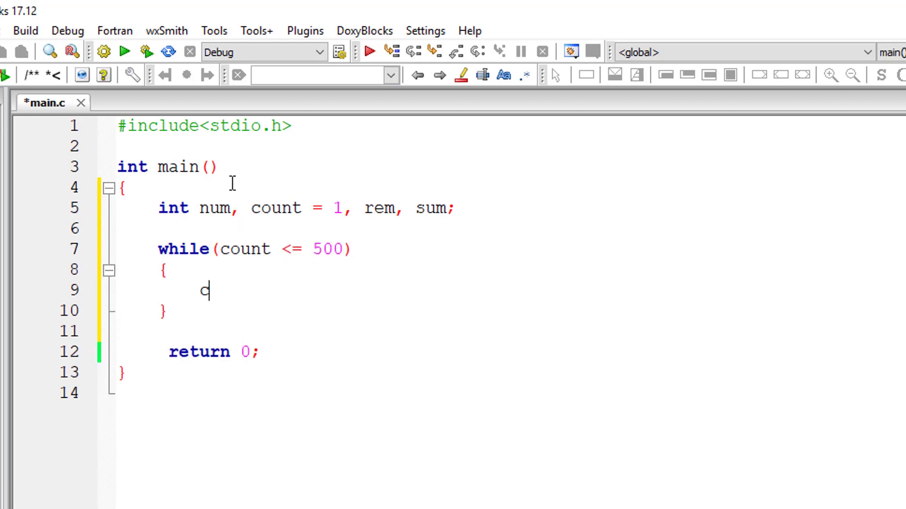
text(ount++;)
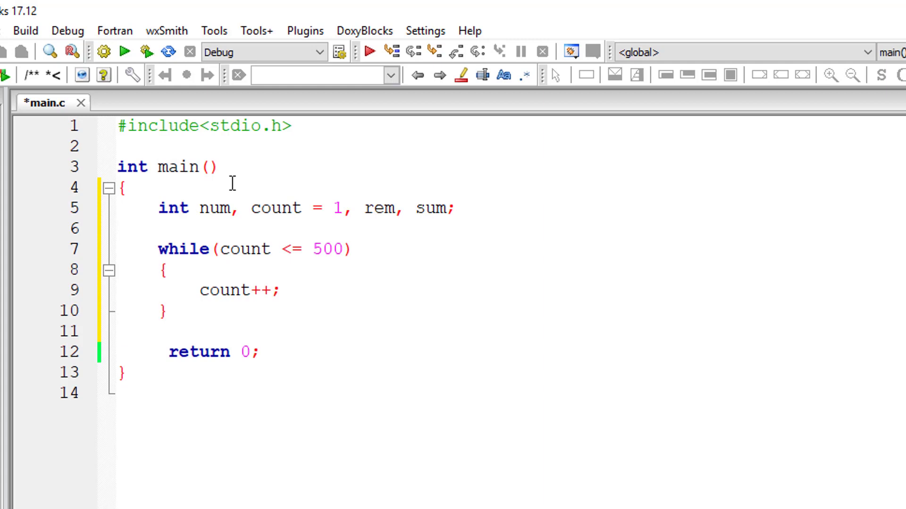
drag(250, 208, 341, 208)
text(while())
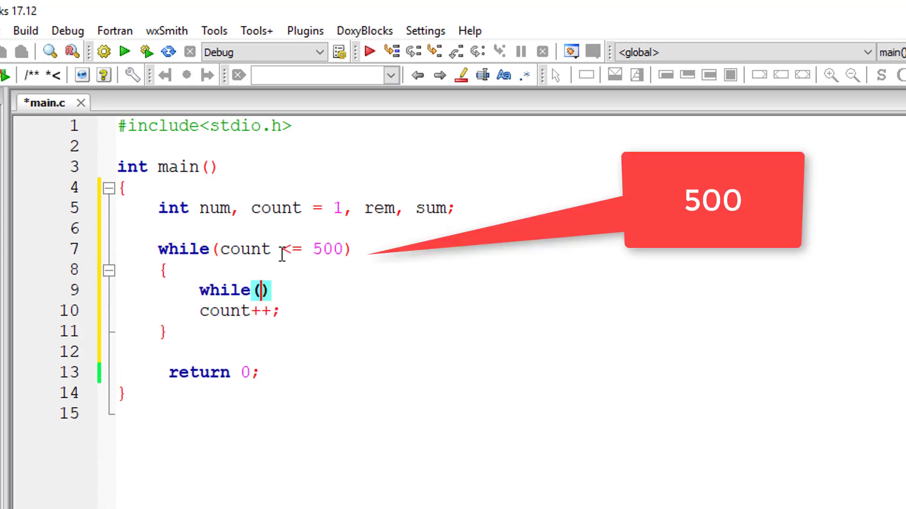
- Set num = count before a braced inner while (num) loop, starting rem = num %
key(Enter)
text({)
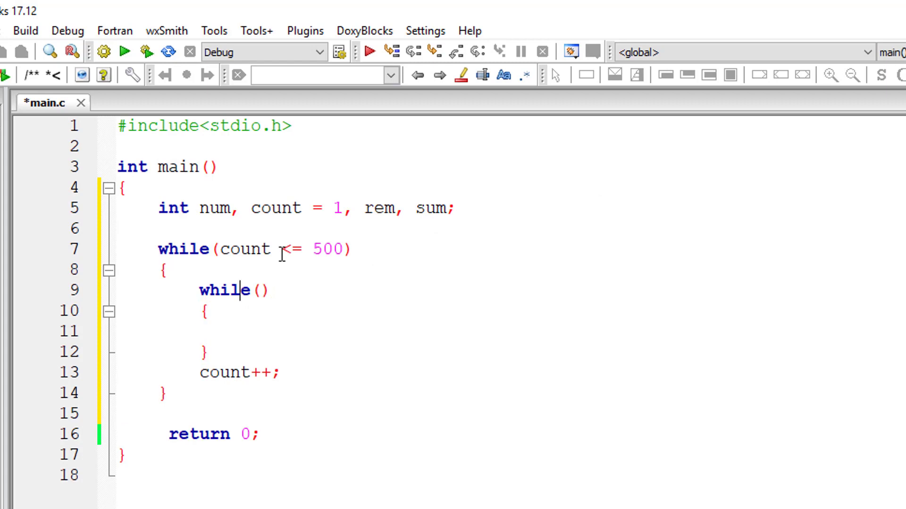
key(Enter)
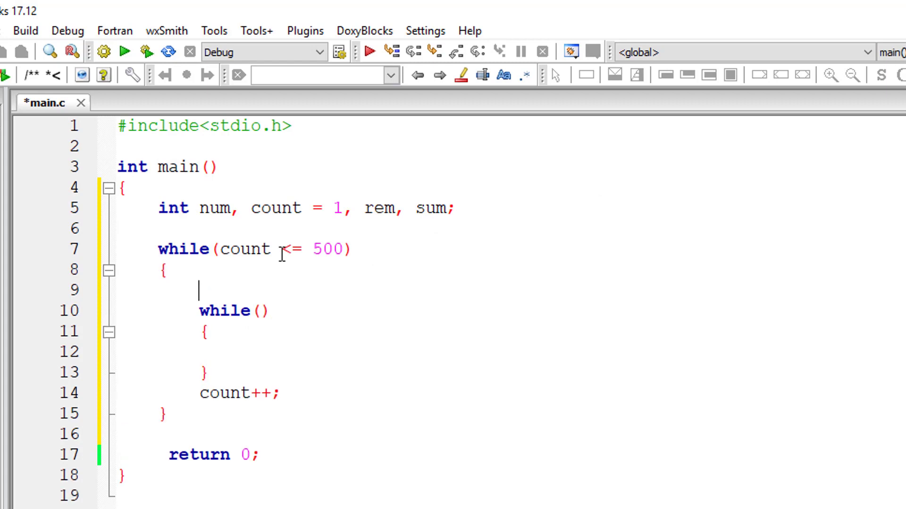
text(num = count;)
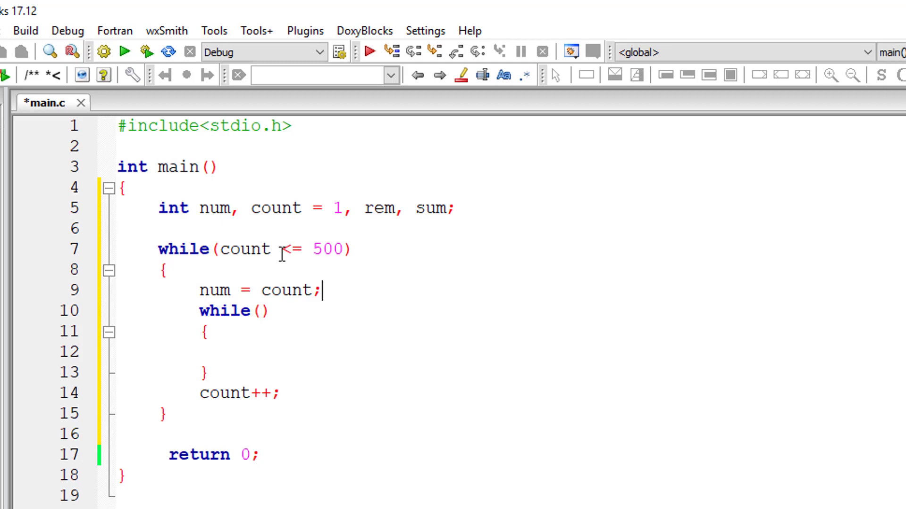
text(num)
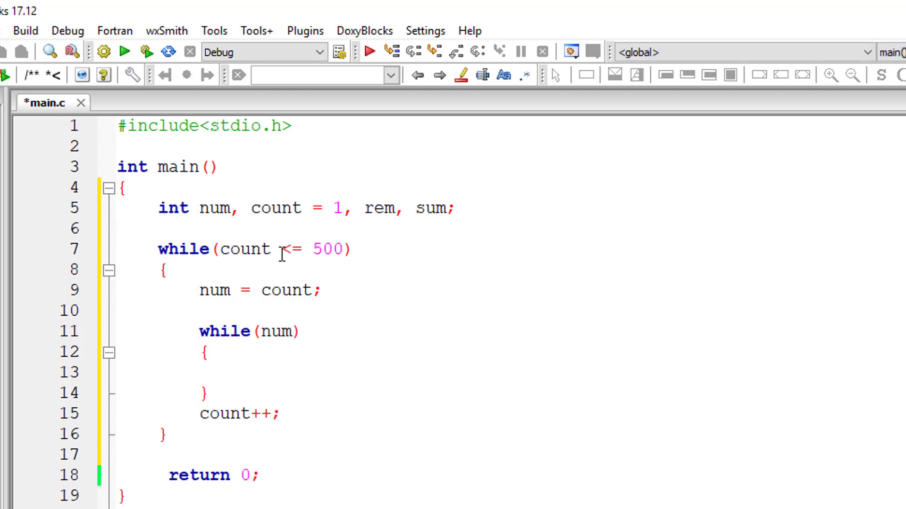
text(rem = num %)
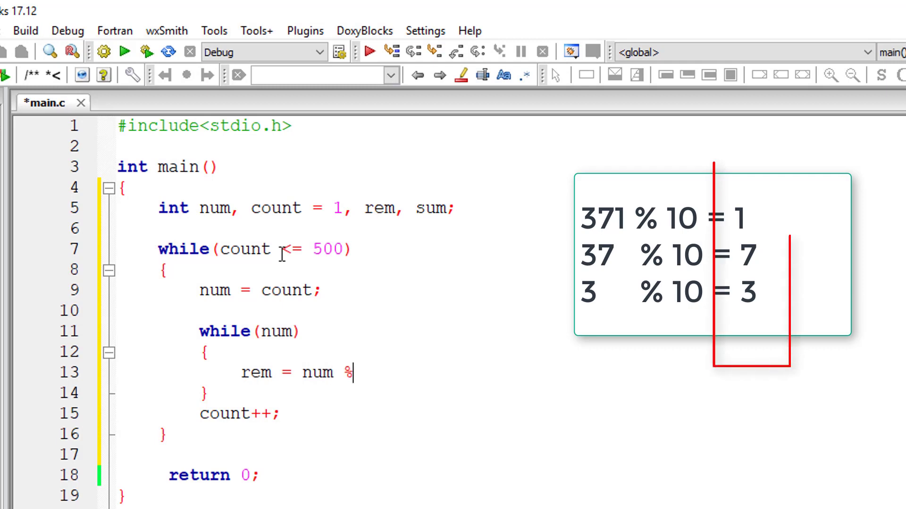
- Add sum = 0; then rem = num % 10, sum += rem cubed, num = num / 10
text(10;)
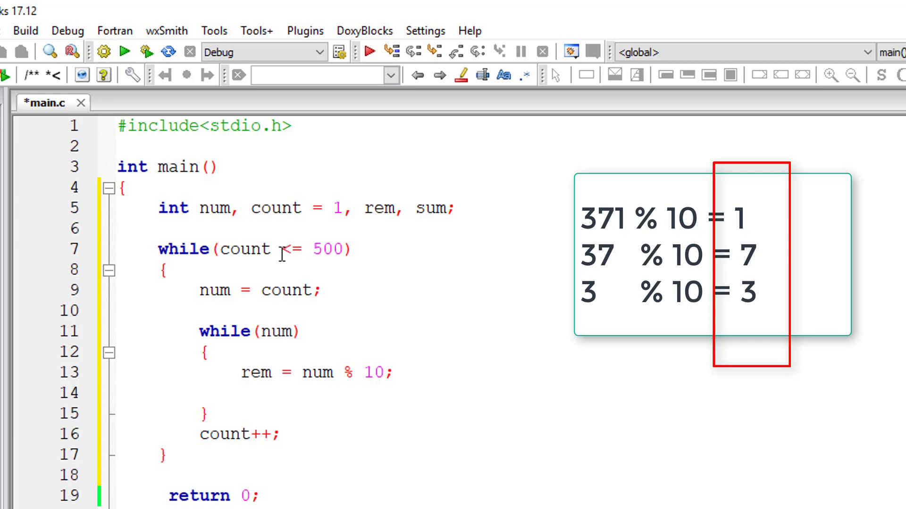
text(sum =)
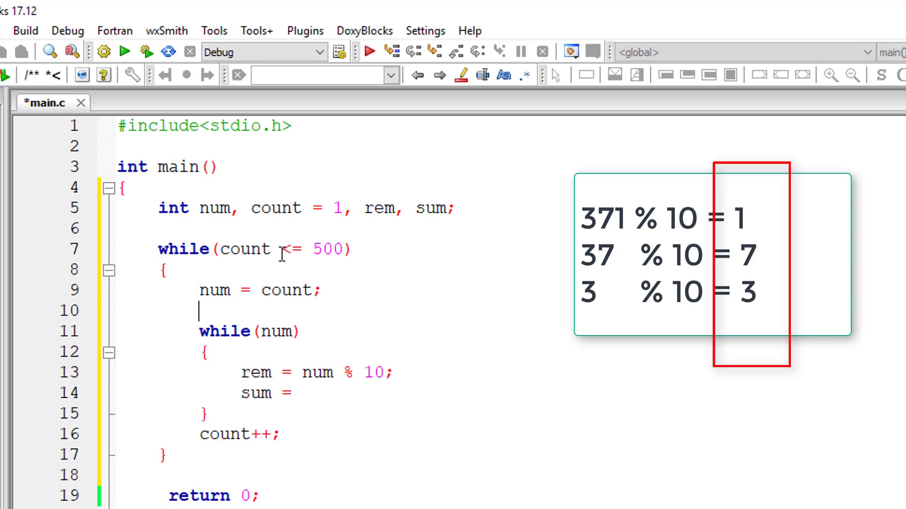
text(sum = 0;)
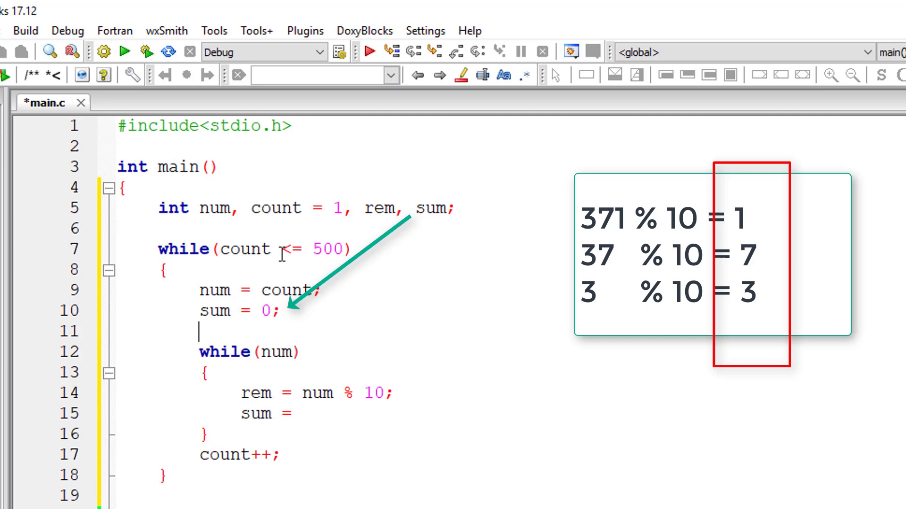
text(sum +)
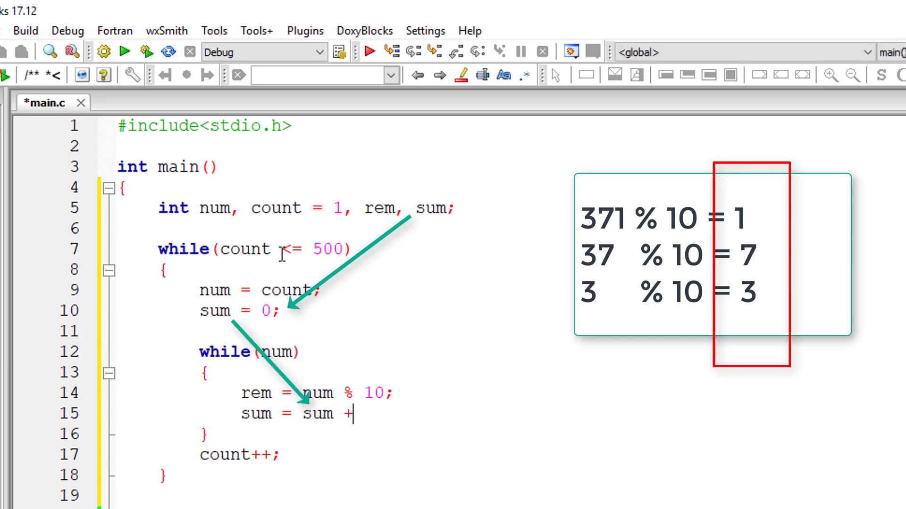
text((re))
text(num = num)
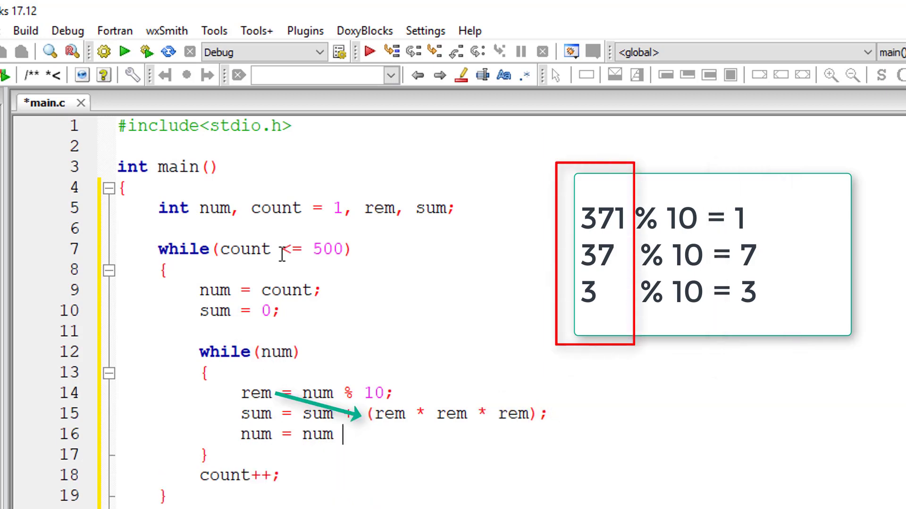
text(/ 10;)
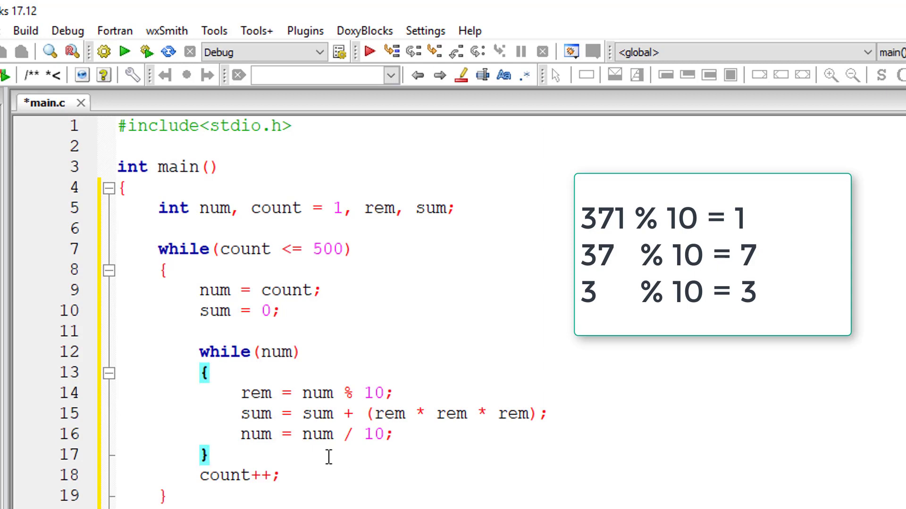
- Add if (count == sum) printing "%d is a armstrong number\n" with count, and save
text(if)
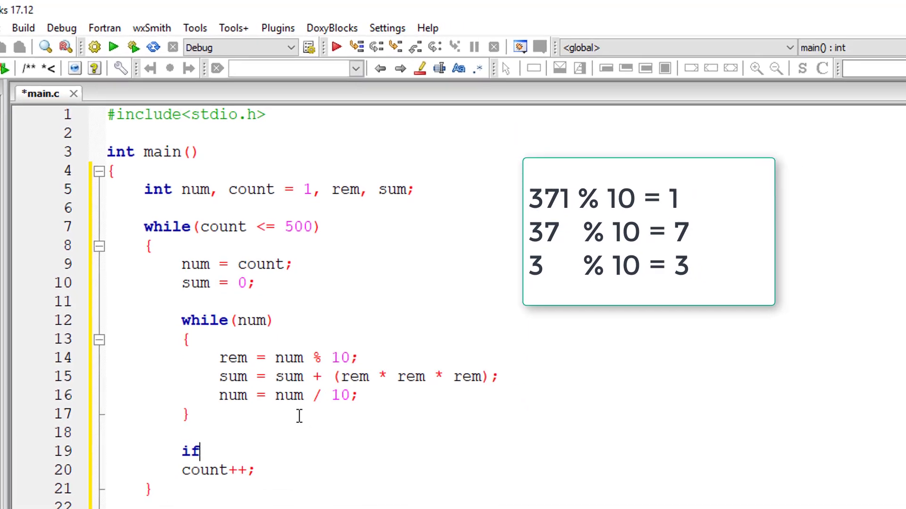
text(())
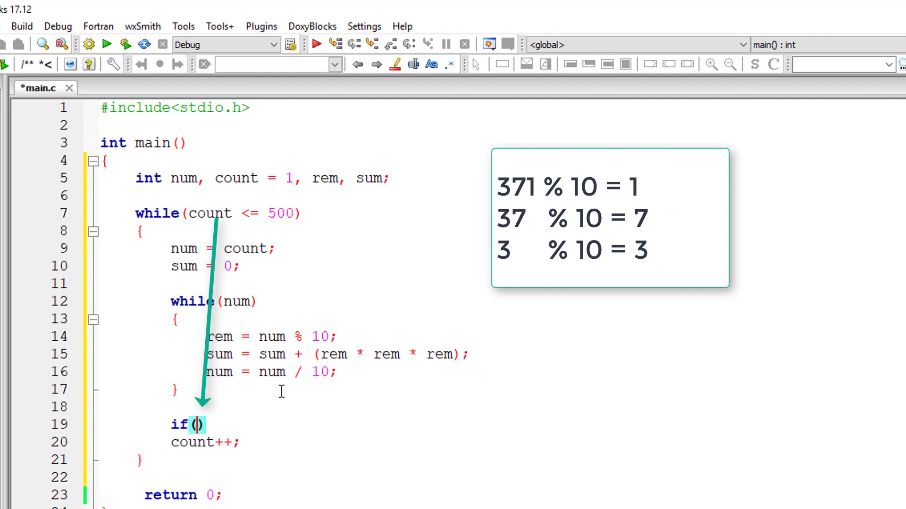
text(count ==)
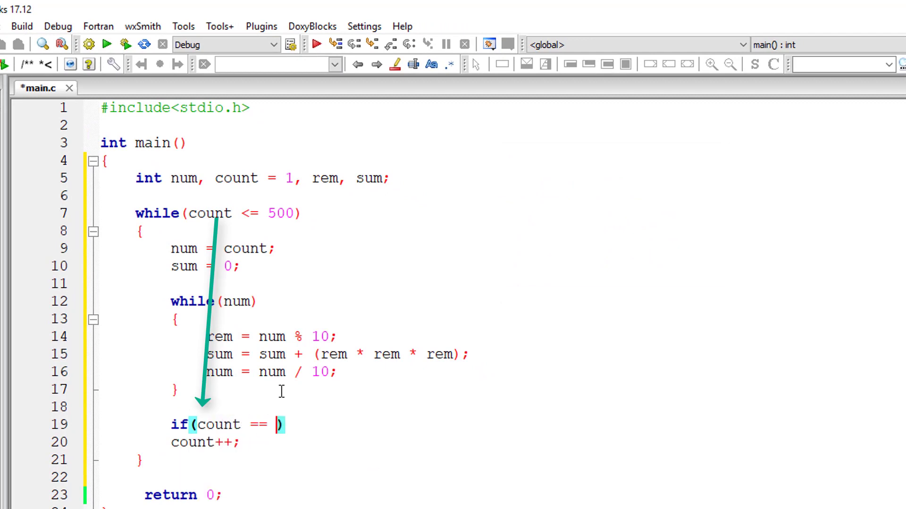
text(sum)
text(printf("%)
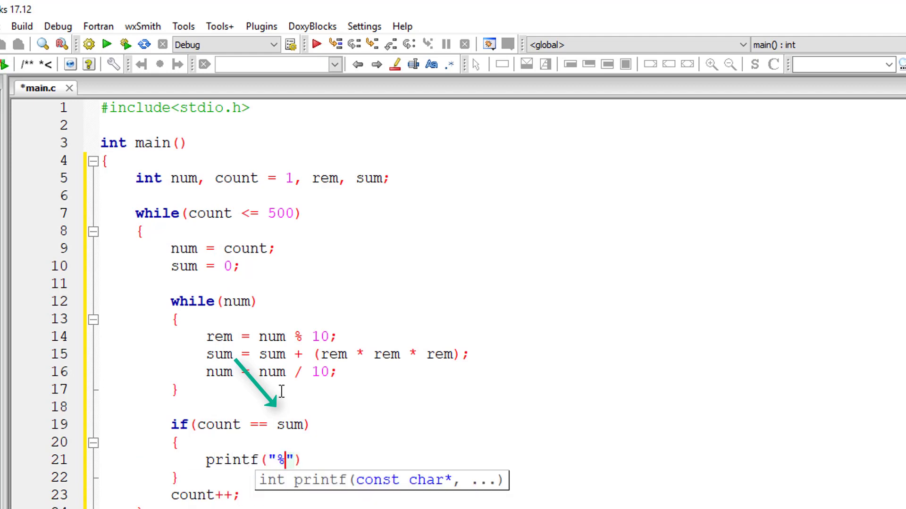
text(d is a ar)
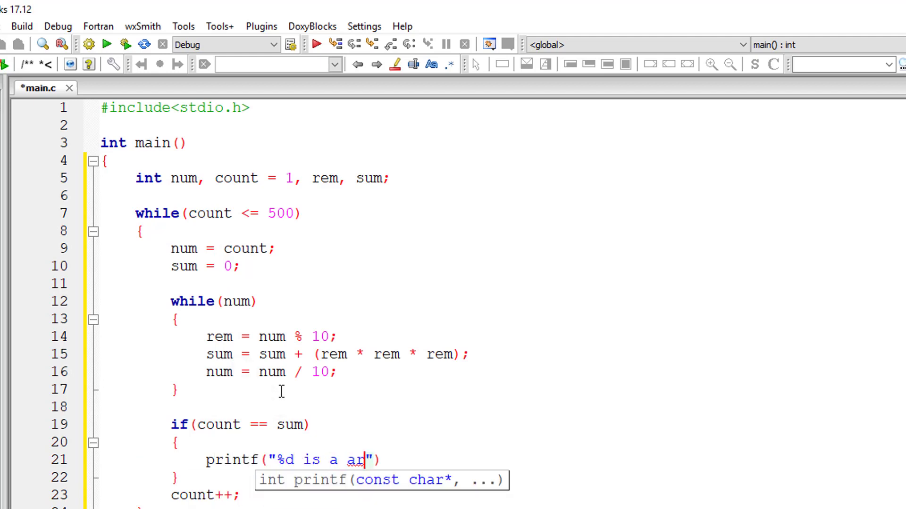
text(mstrong number\)
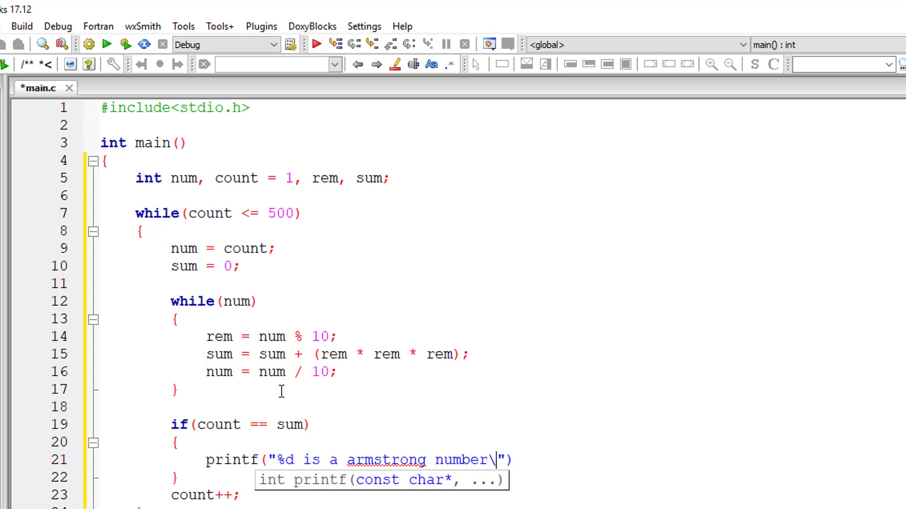
text(n", count)
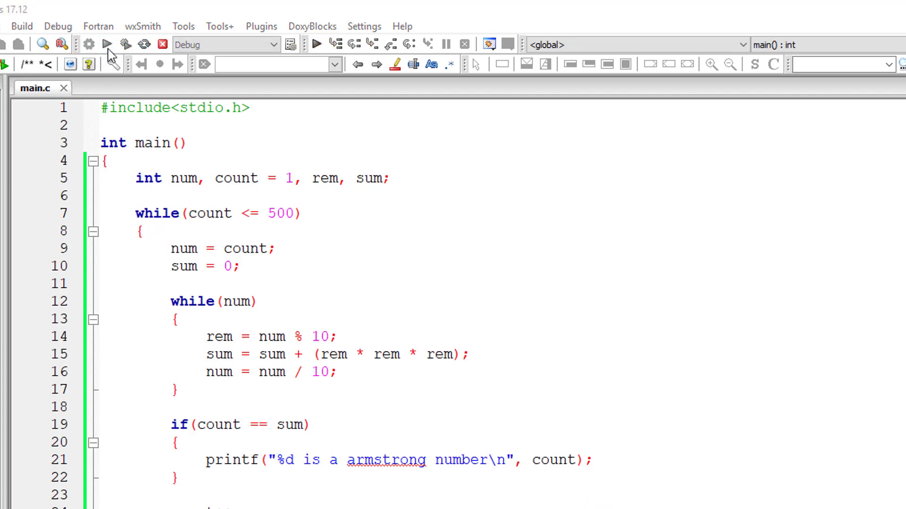
- Build and run the program, listing 1, 153, 370, 371 and 407 in the console
click(106, 44)
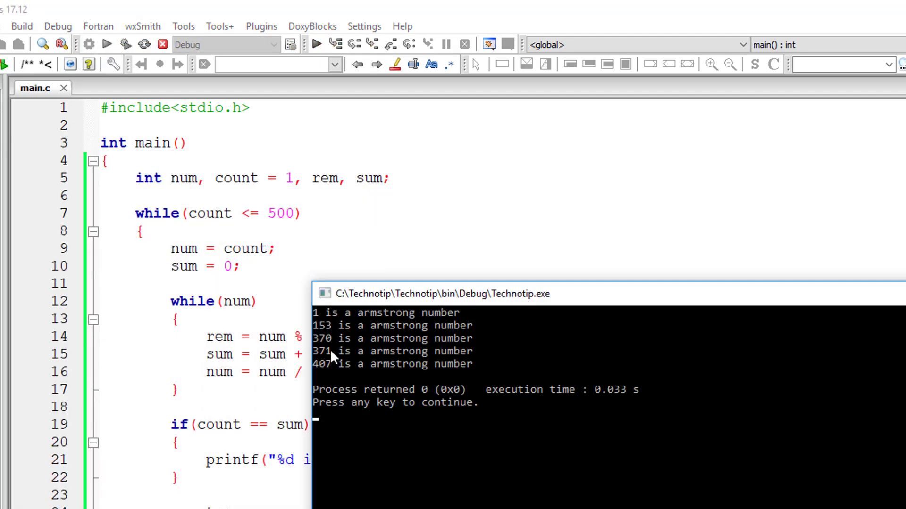
mouse_move(488, 353)
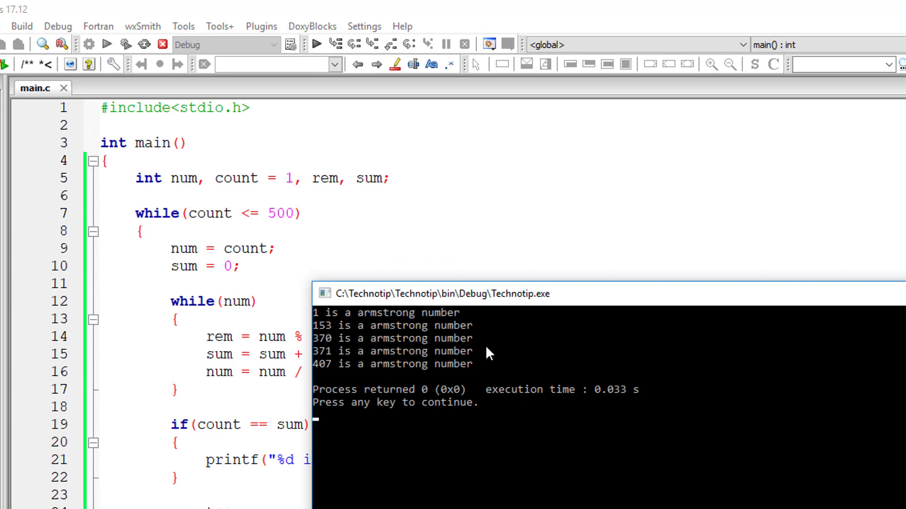